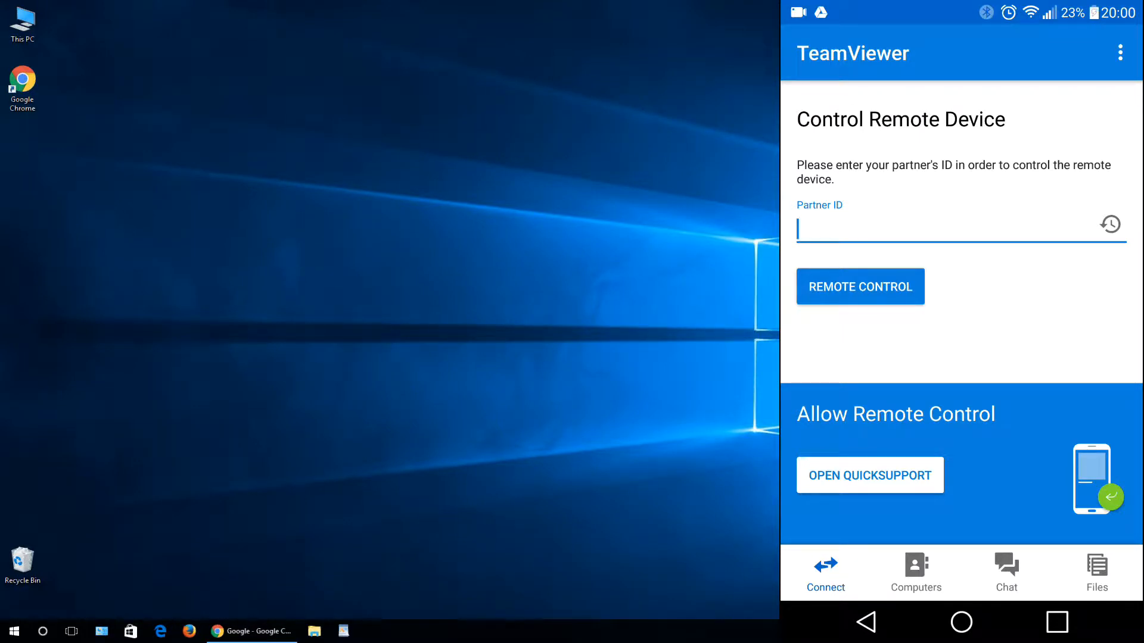
- Search Google for 'teamviewer' in Chrome to find the teamviewer.com links
left_click(217, 631)
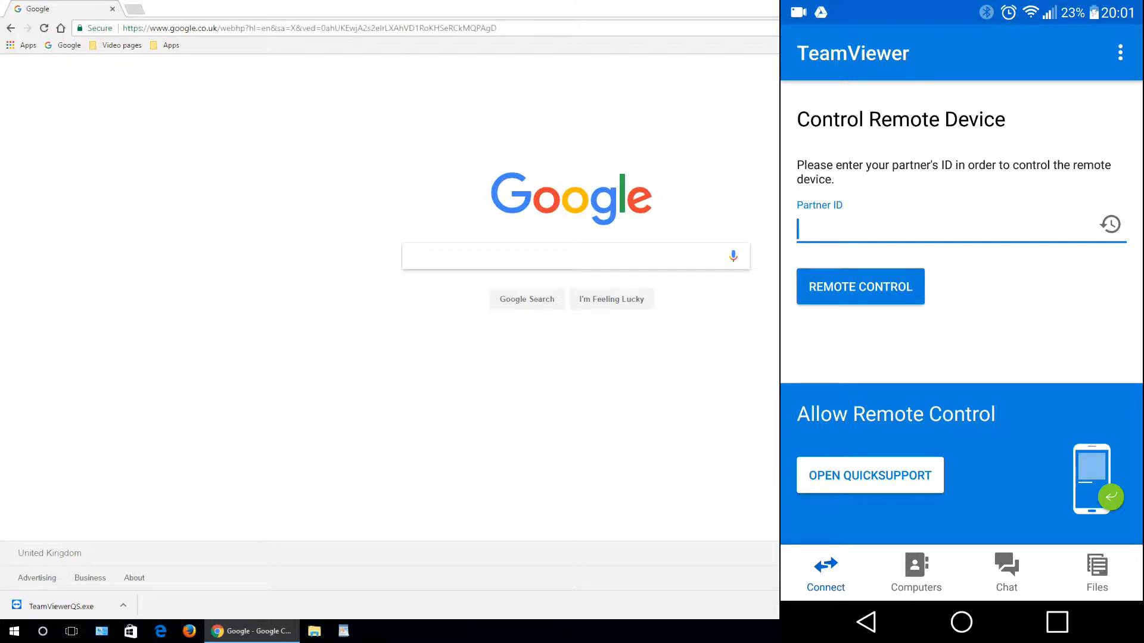
type("teamviewer")
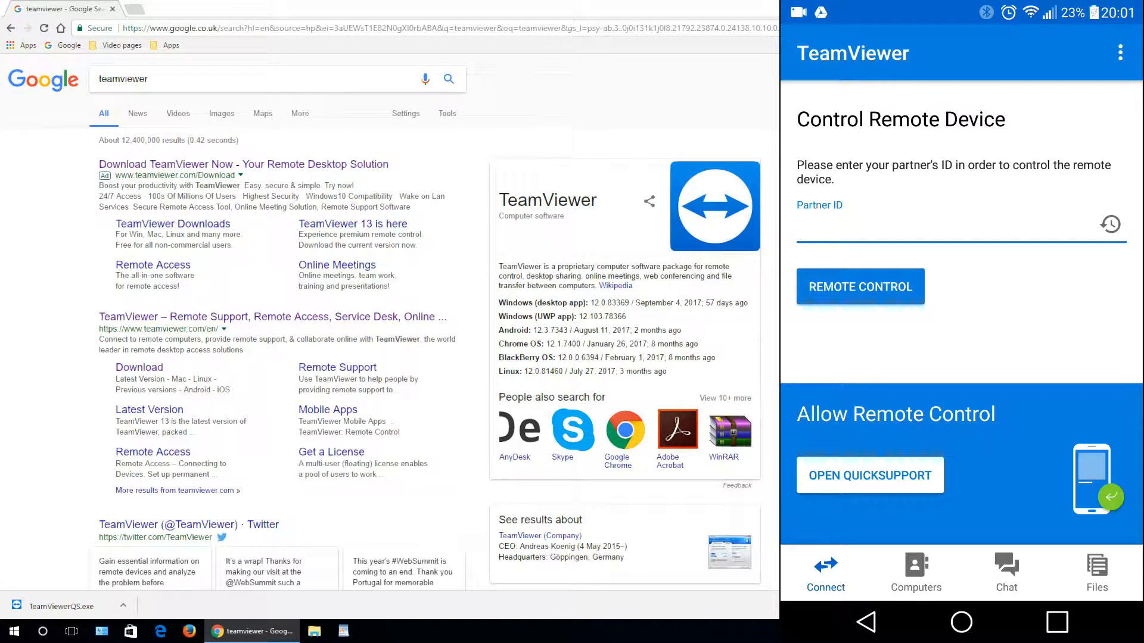
double_click(150, 174)
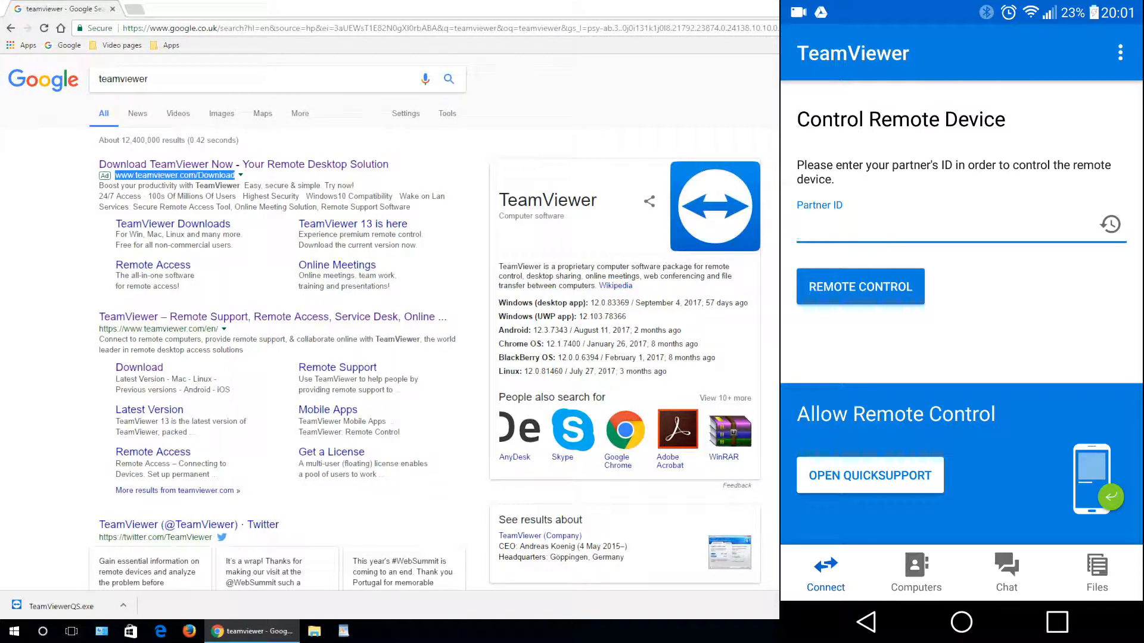
mouse_move(195, 316)
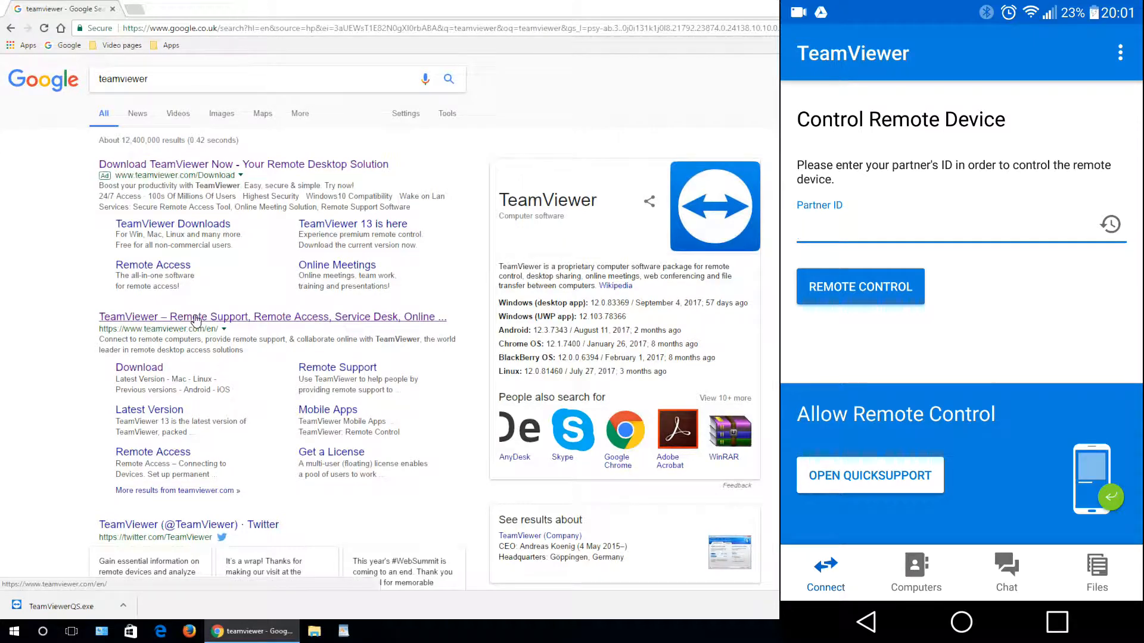
- Save the QuickSupport download link from teamviewer.com to the Desktop as TeamViewerQS.exe
left_click(271, 316)
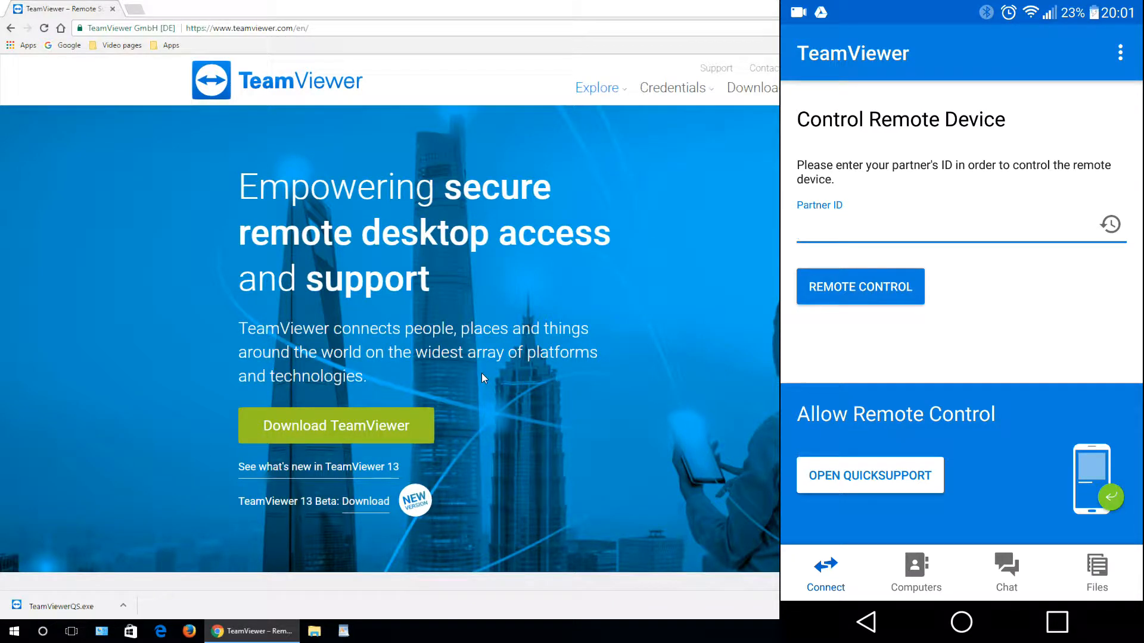
mouse_move(733, 181)
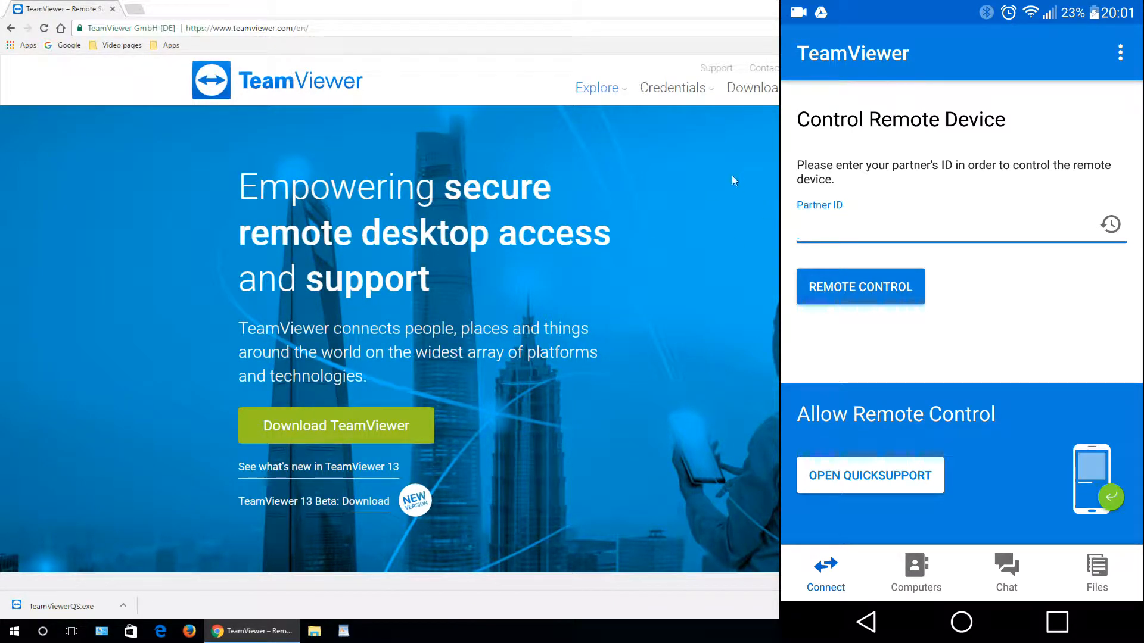
scroll("down", 3)
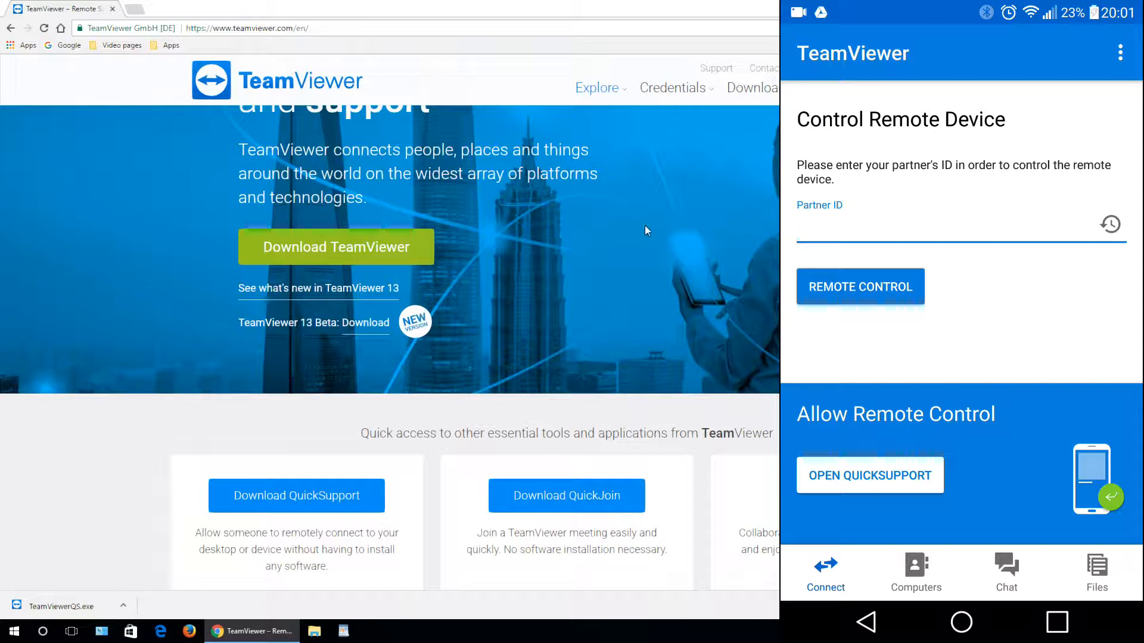
scroll("down", 3)
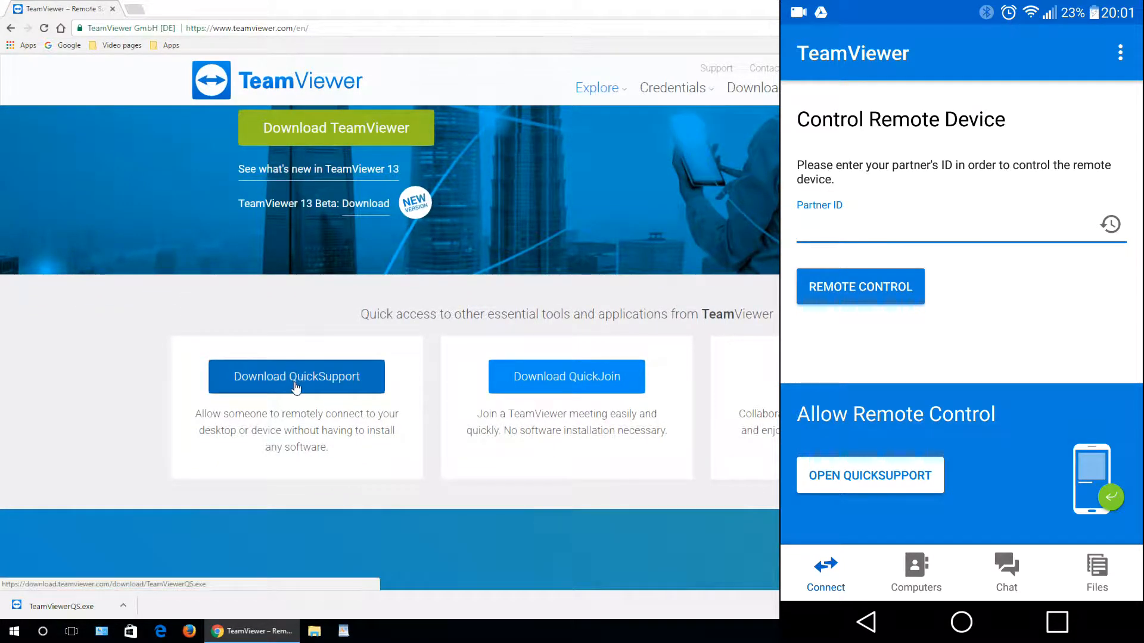
right_click(297, 376)
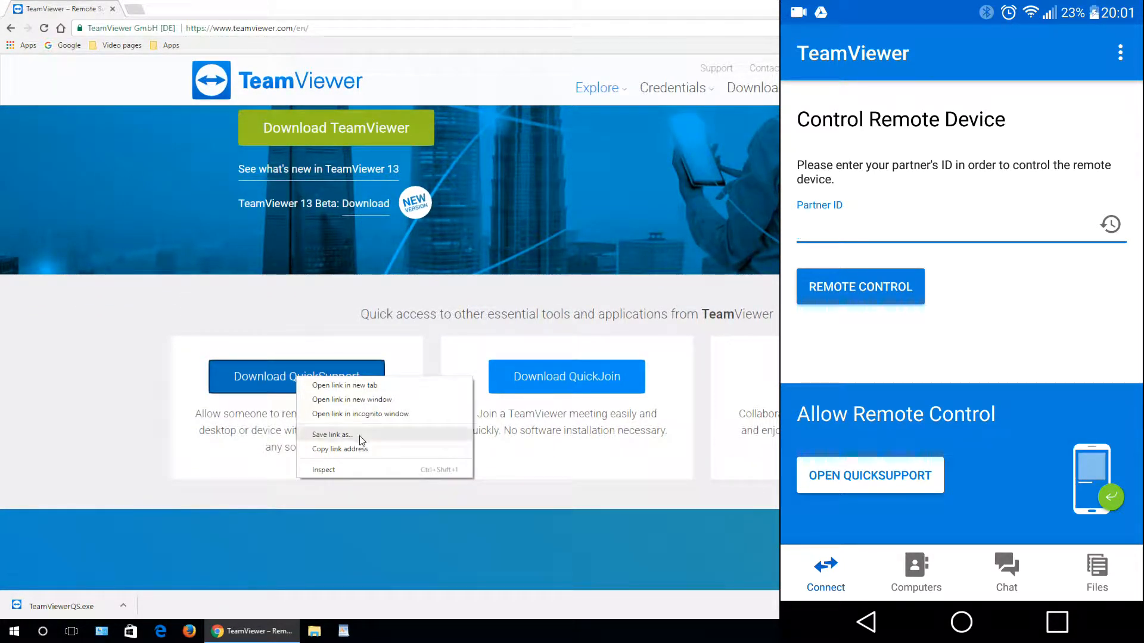
left_click(357, 440)
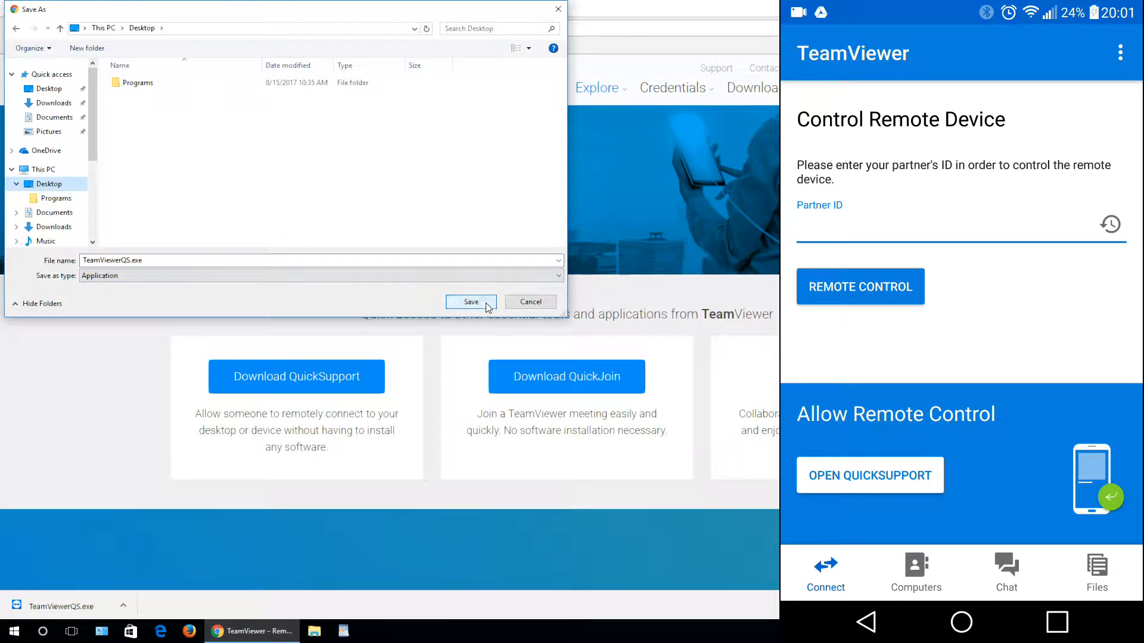
left_click(471, 302)
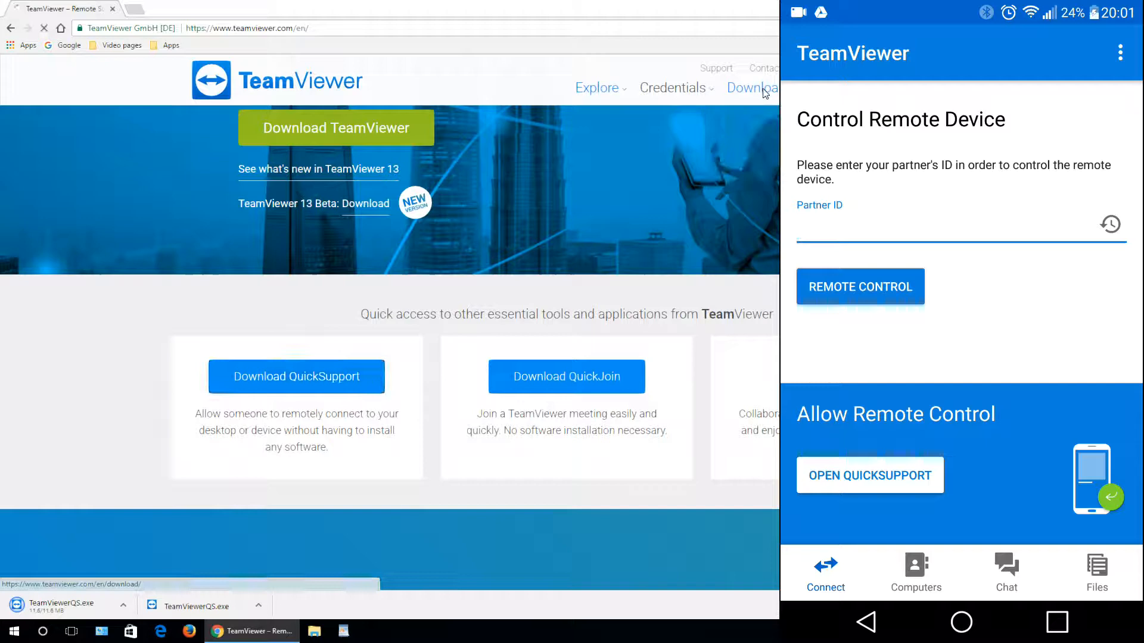
- Get Chrome out of the way so the desktop with TeamViewerQS.exe is visible
left_click(750, 87)
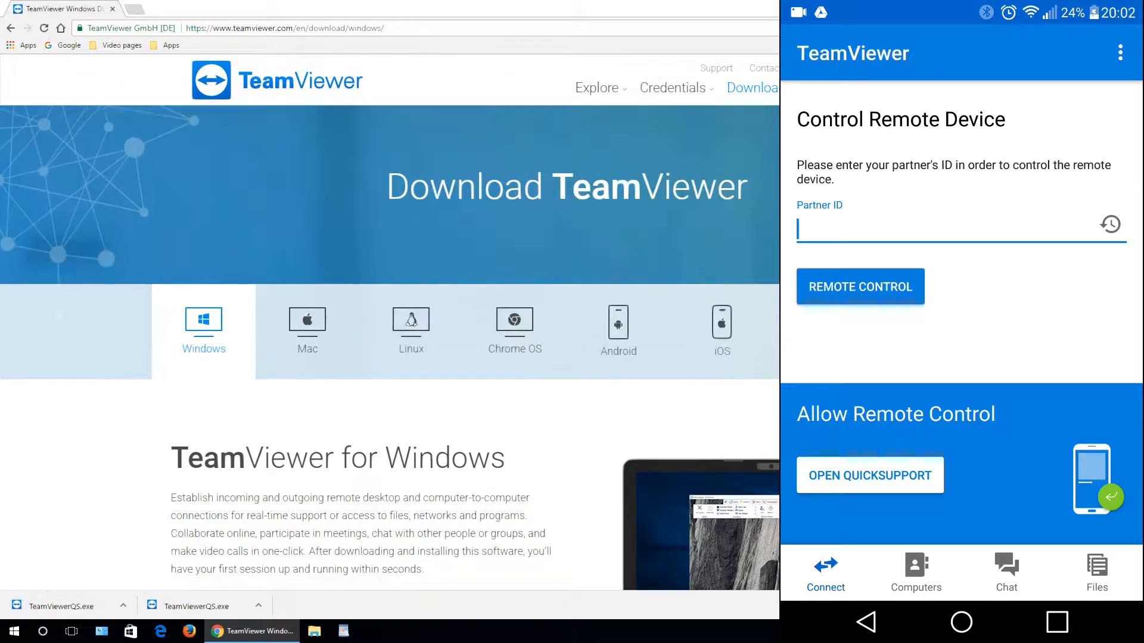
scroll("down", 3)
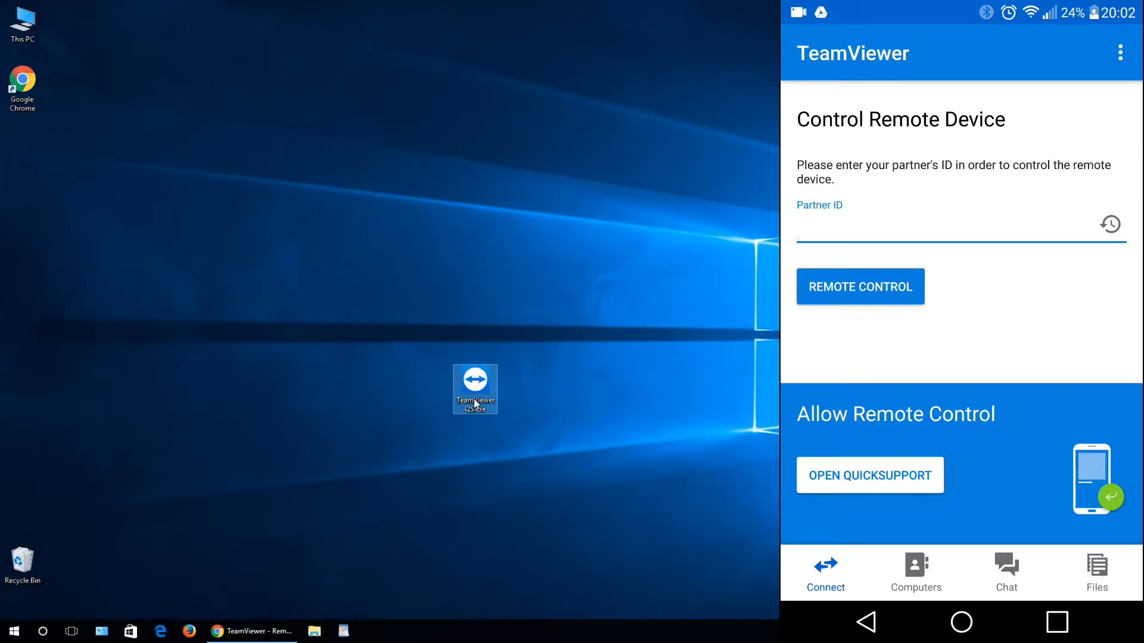
- Launch TeamViewerQS.exe from the desktop to show this PC's ID and password
right_click(475, 389)
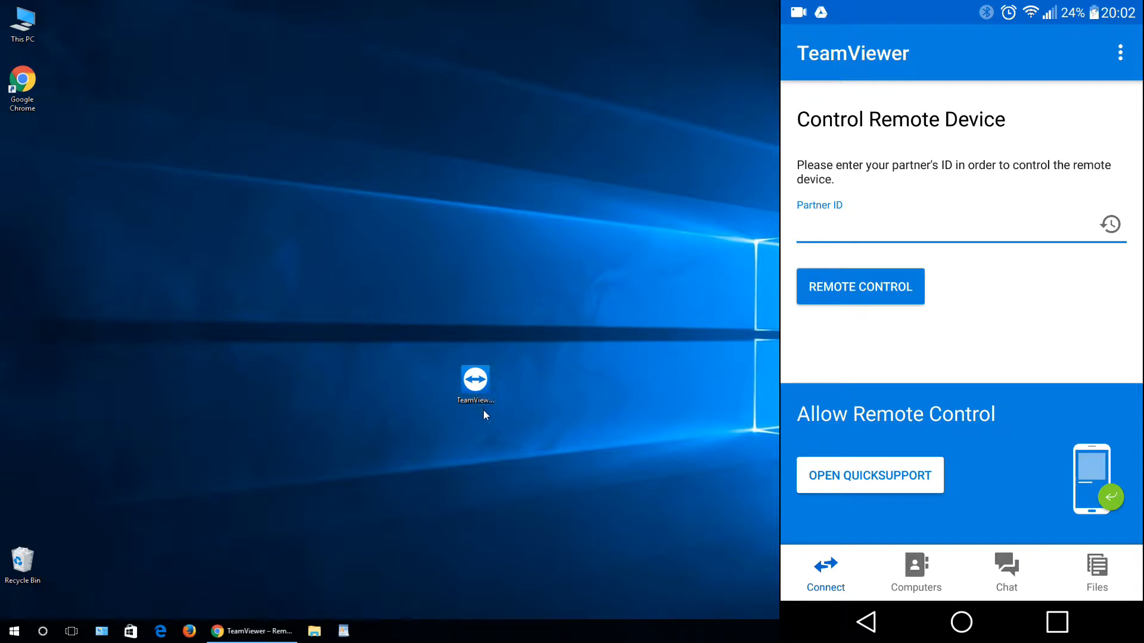
left_click(475, 382)
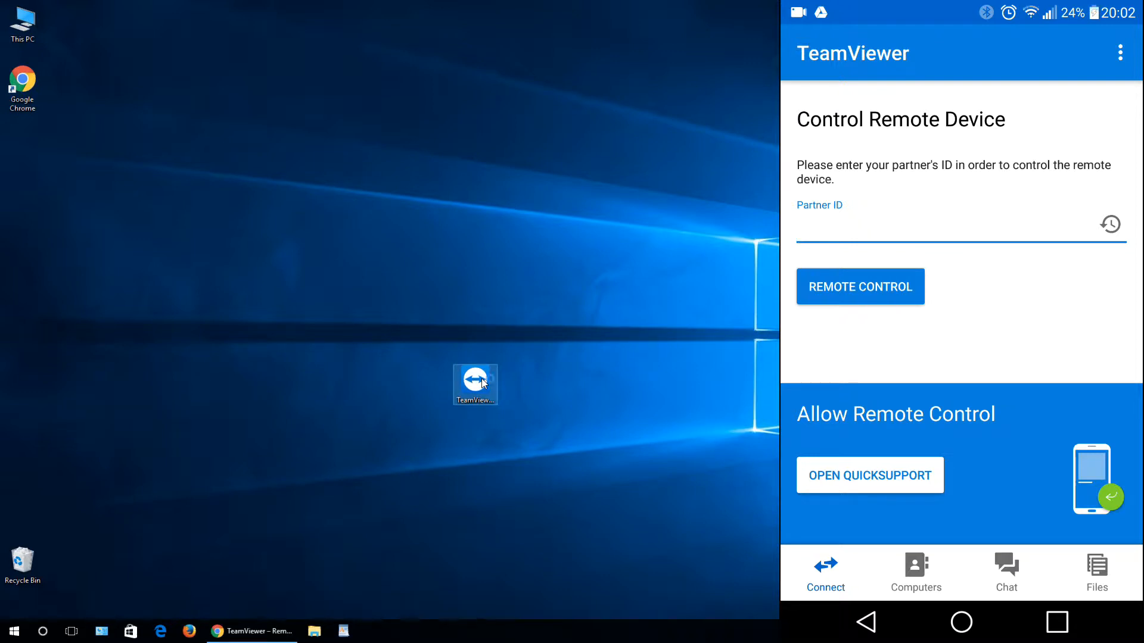
double_click(476, 385)
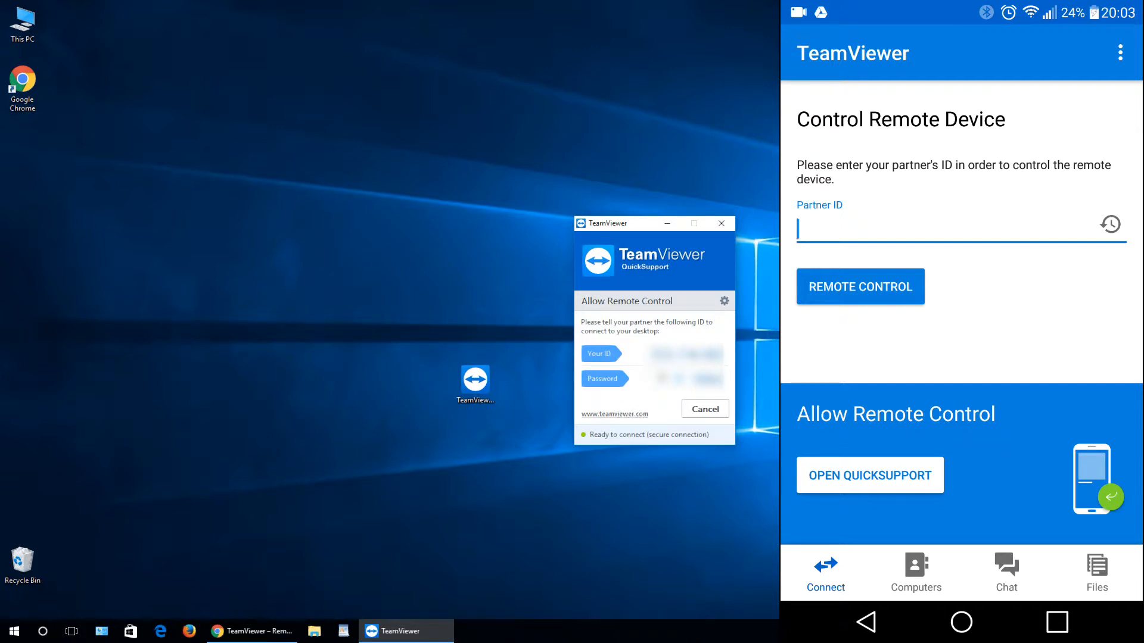
mouse_move(487, 6)
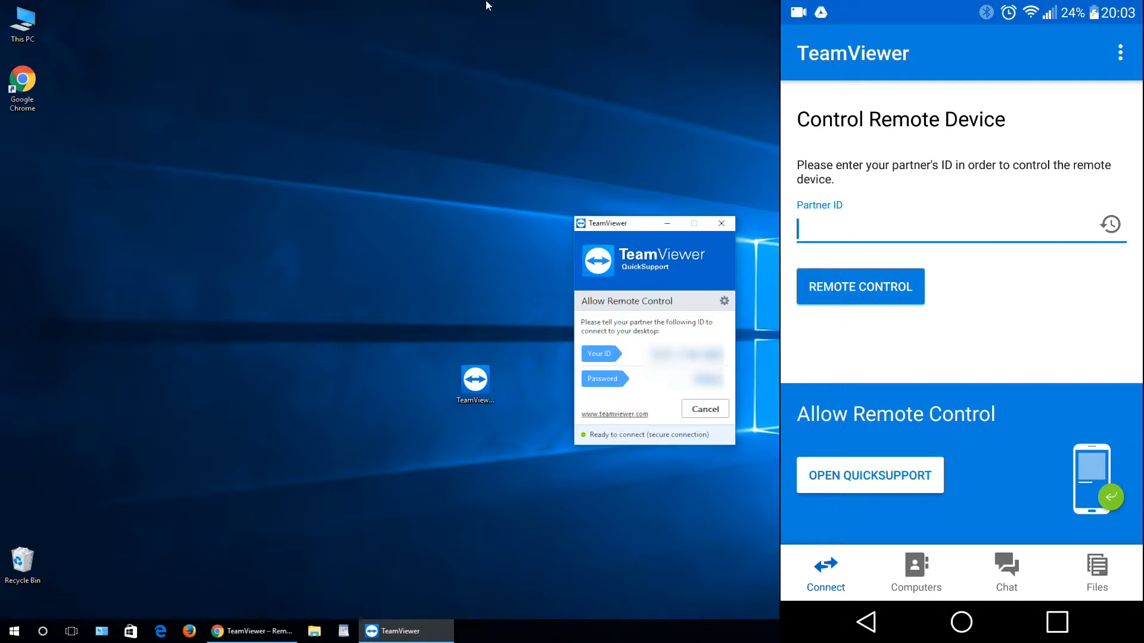
mouse_move(357, 96)
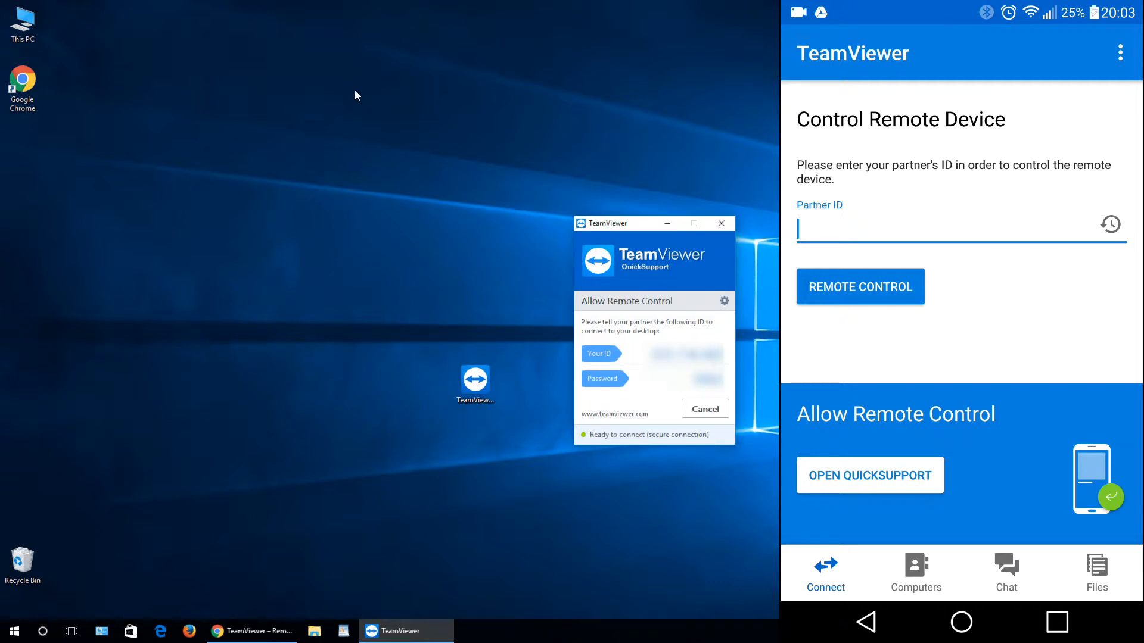
- Enter the PC's partner ID on the phone and request remote control
left_click(948, 228)
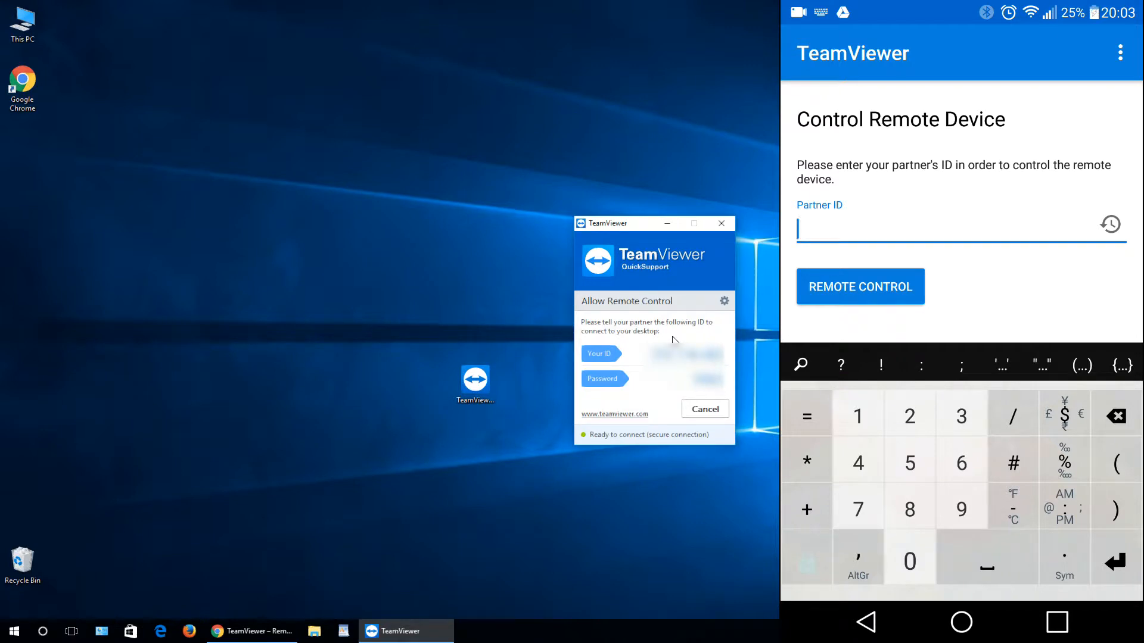
left_click_drag(612, 222, 358, 215)
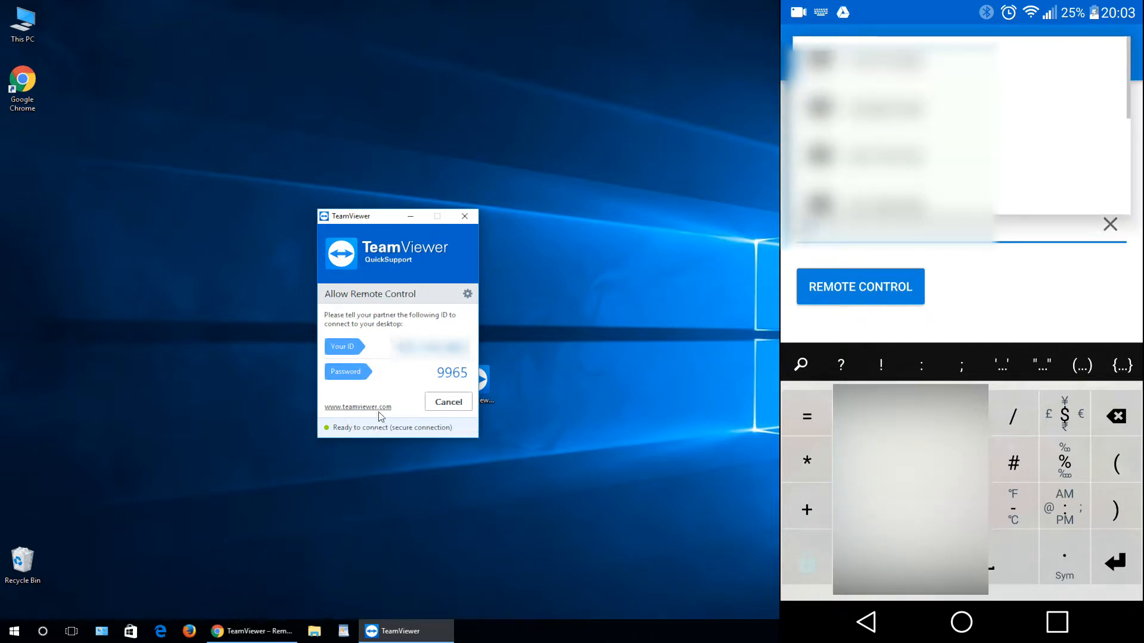
mouse_move(393, 521)
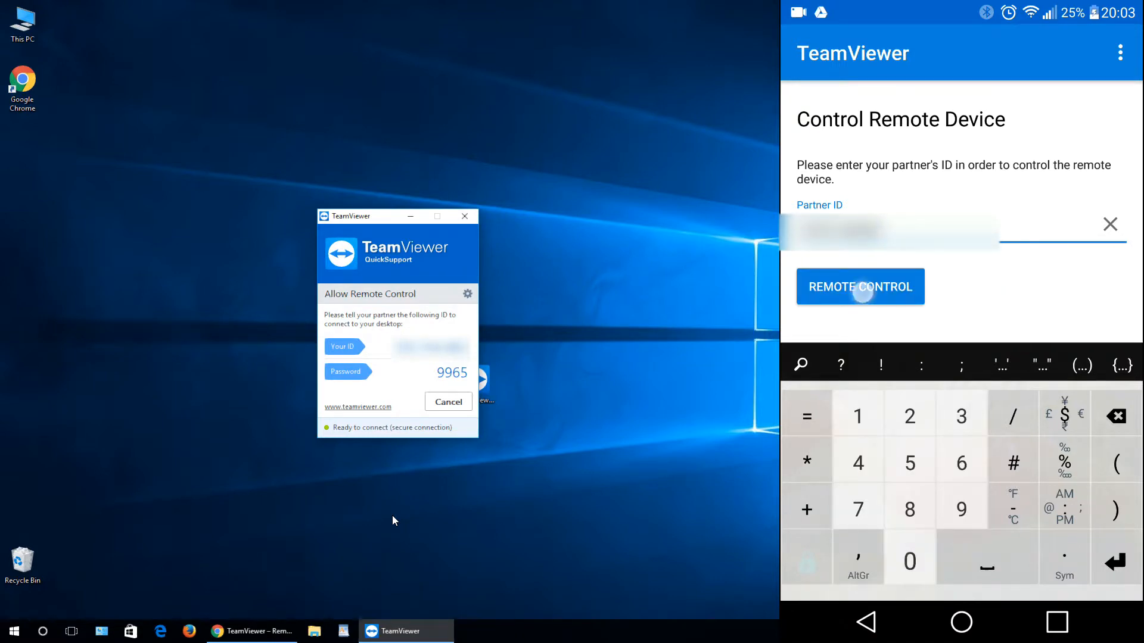
left_click(858, 286)
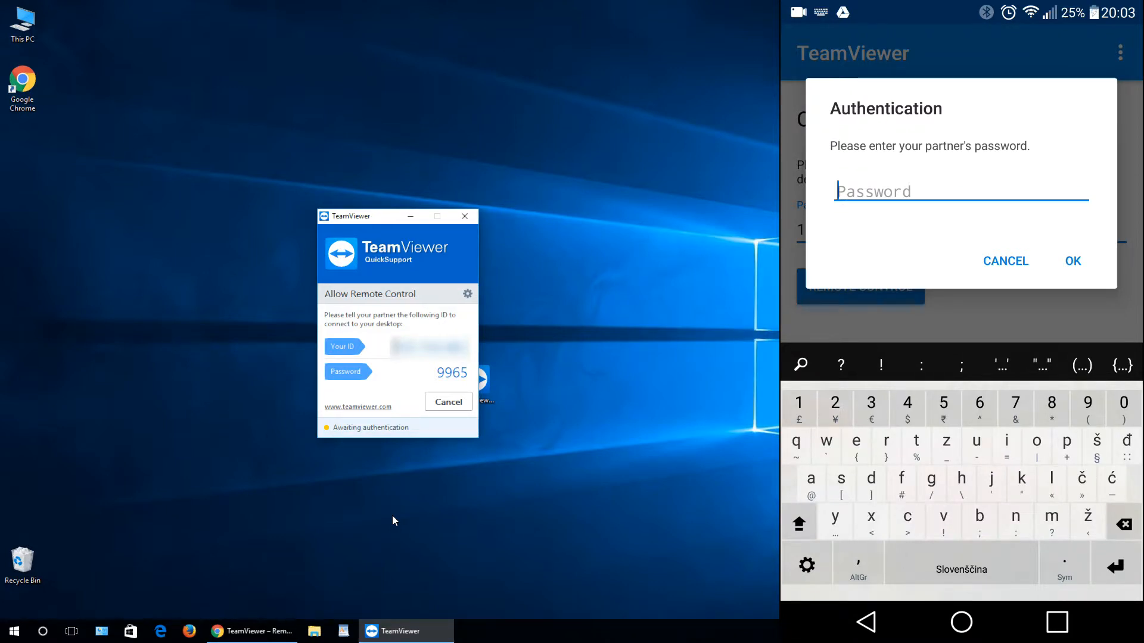
- Enter the PC's password on the phone, correcting a typo, and connect to its desktop
type("9")
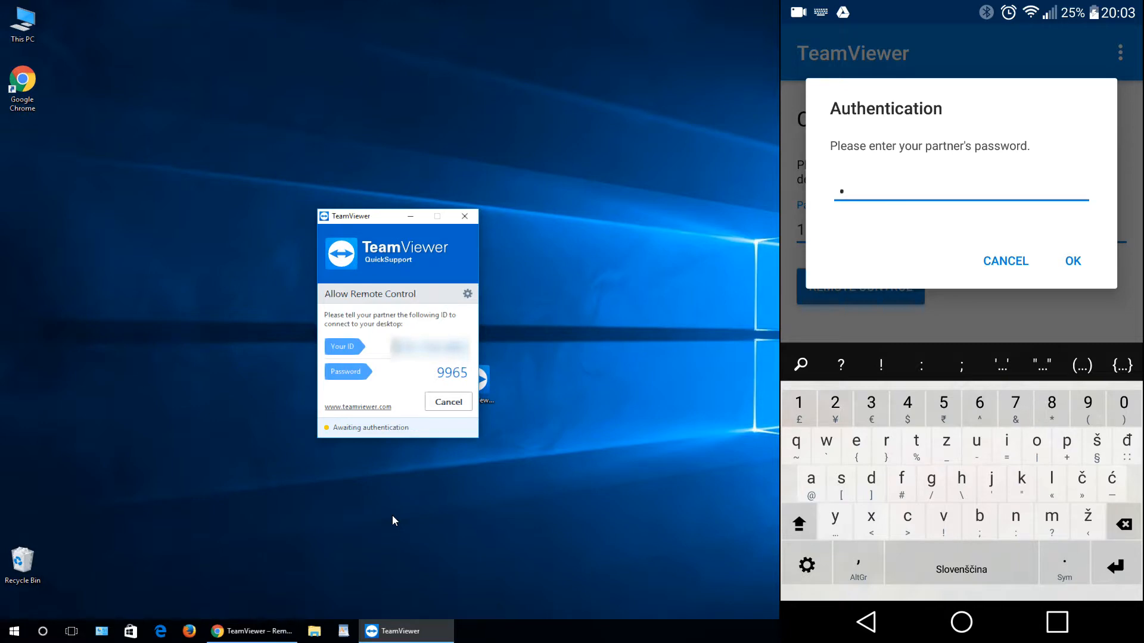
type("a")
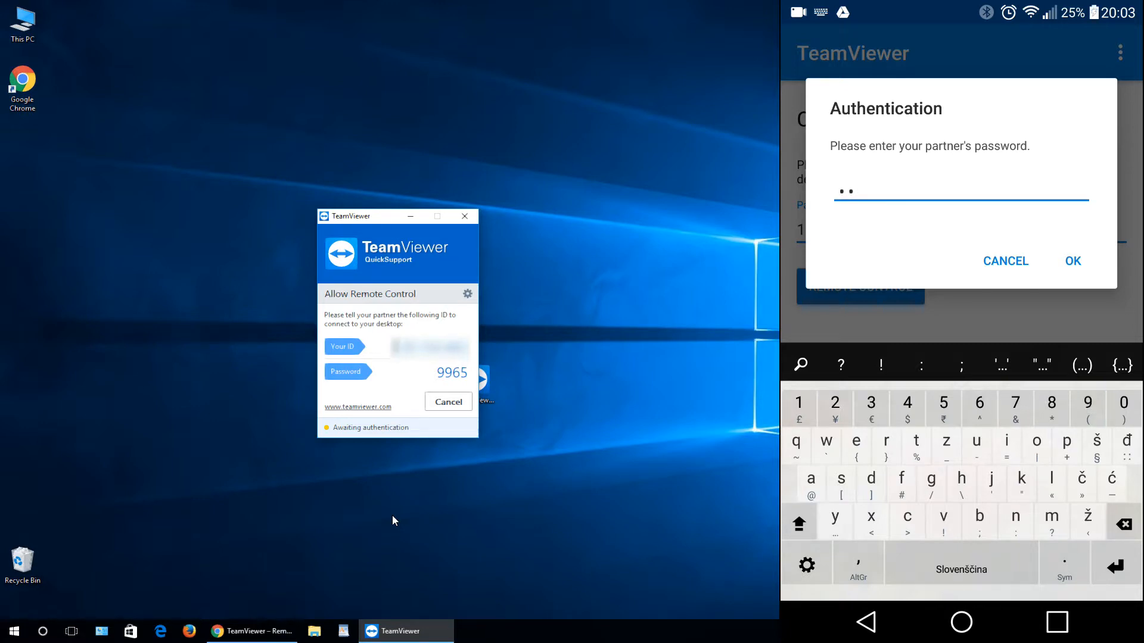
mouse_move(357, 592)
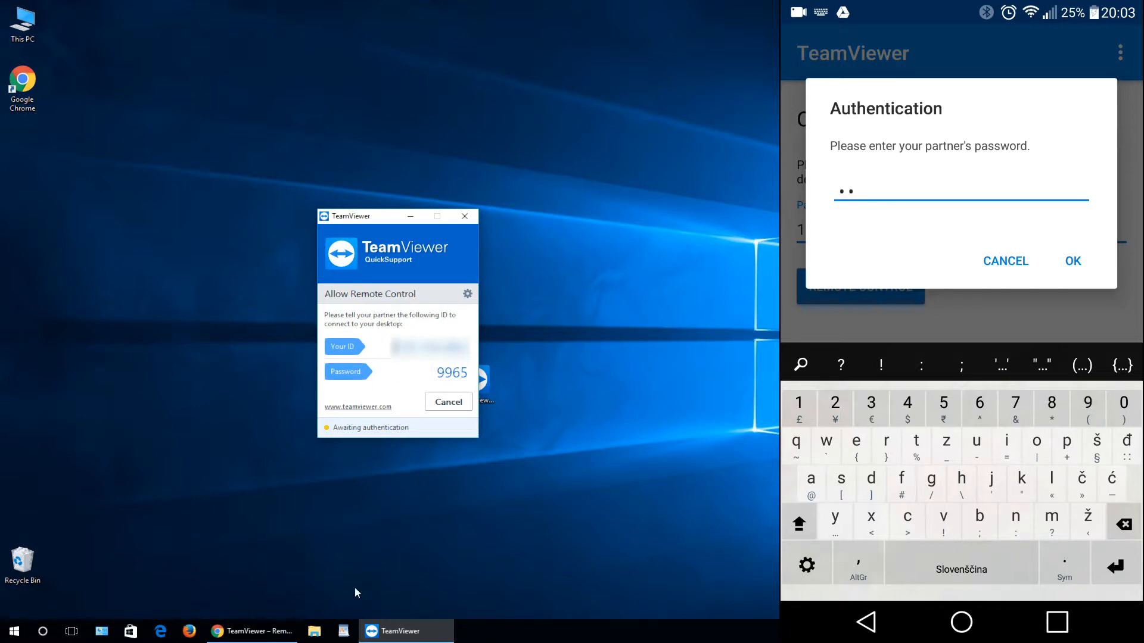
type("6")
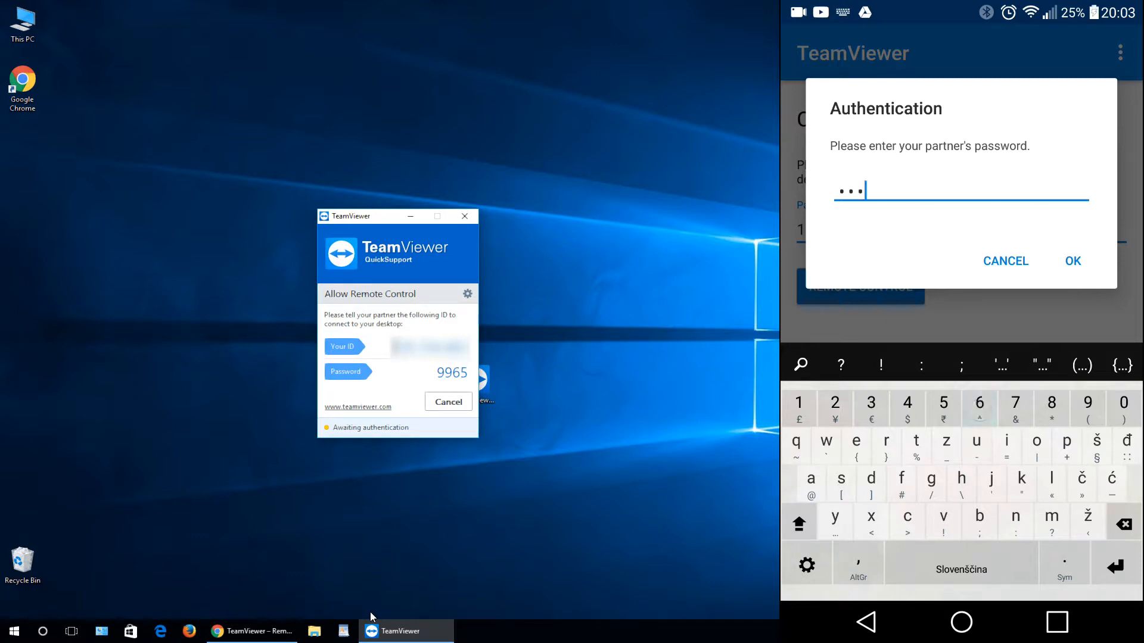
left_click(1071, 261)
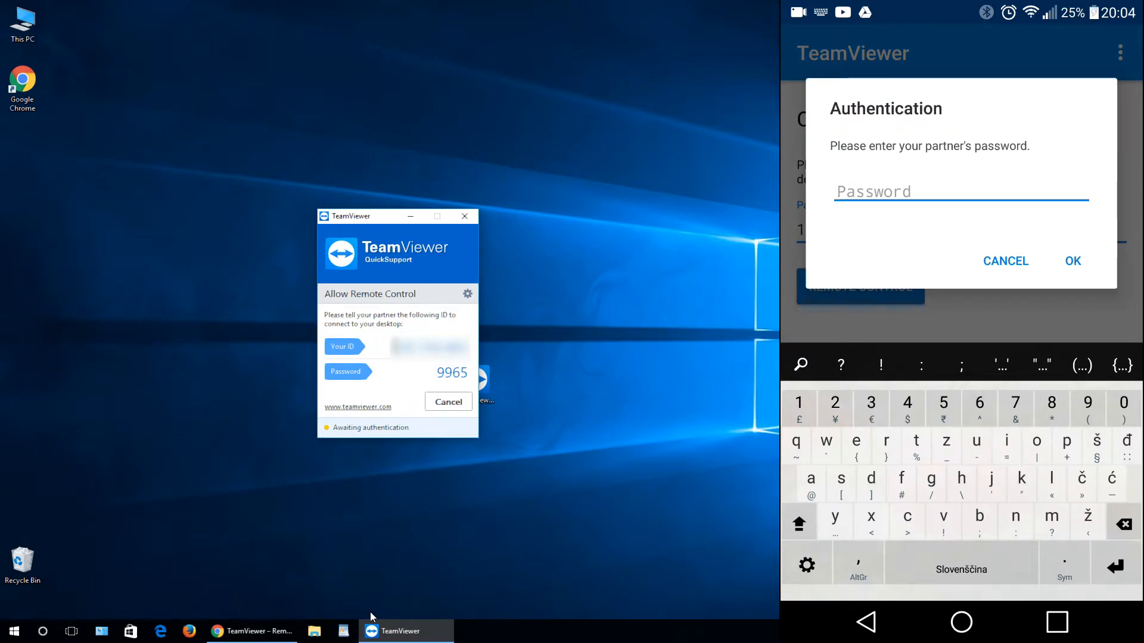
type("99")
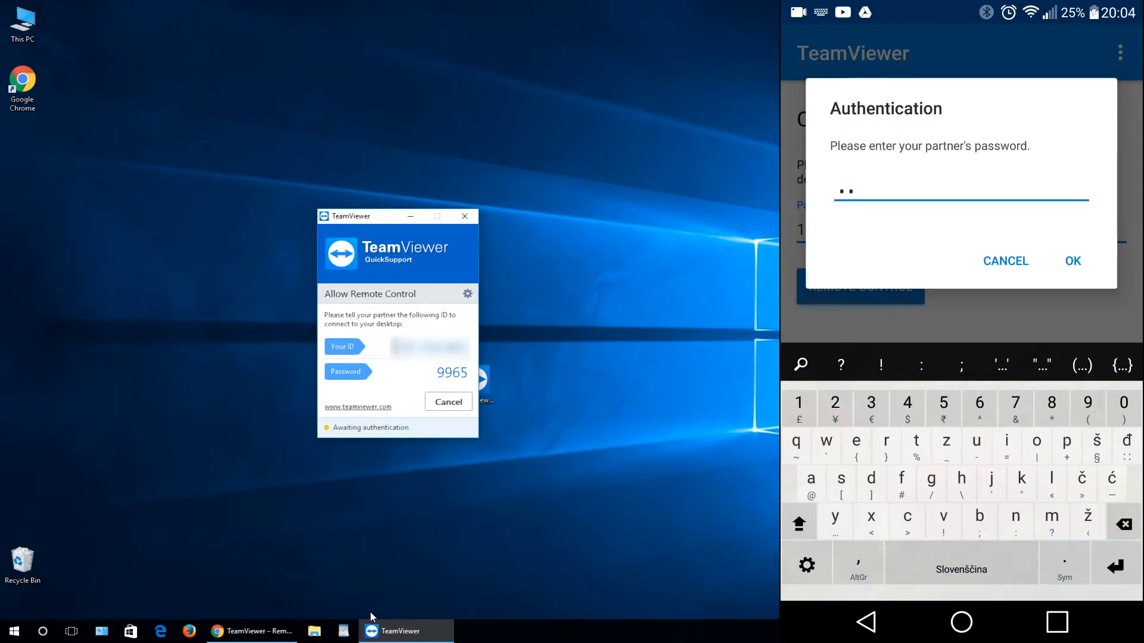
left_click(944, 407)
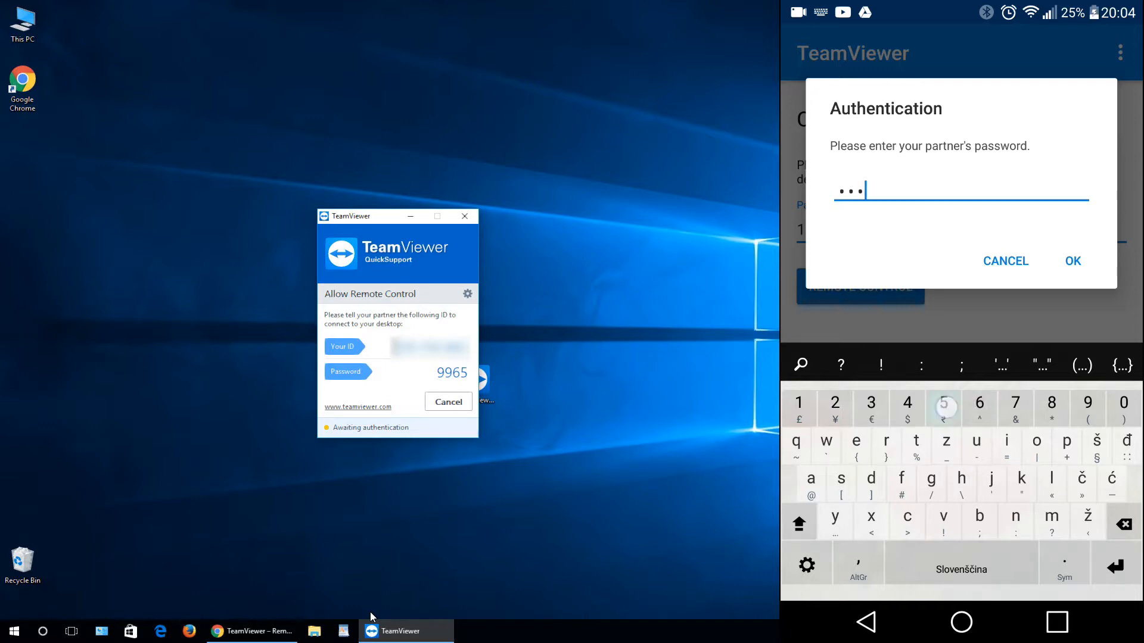
left_click(1072, 261)
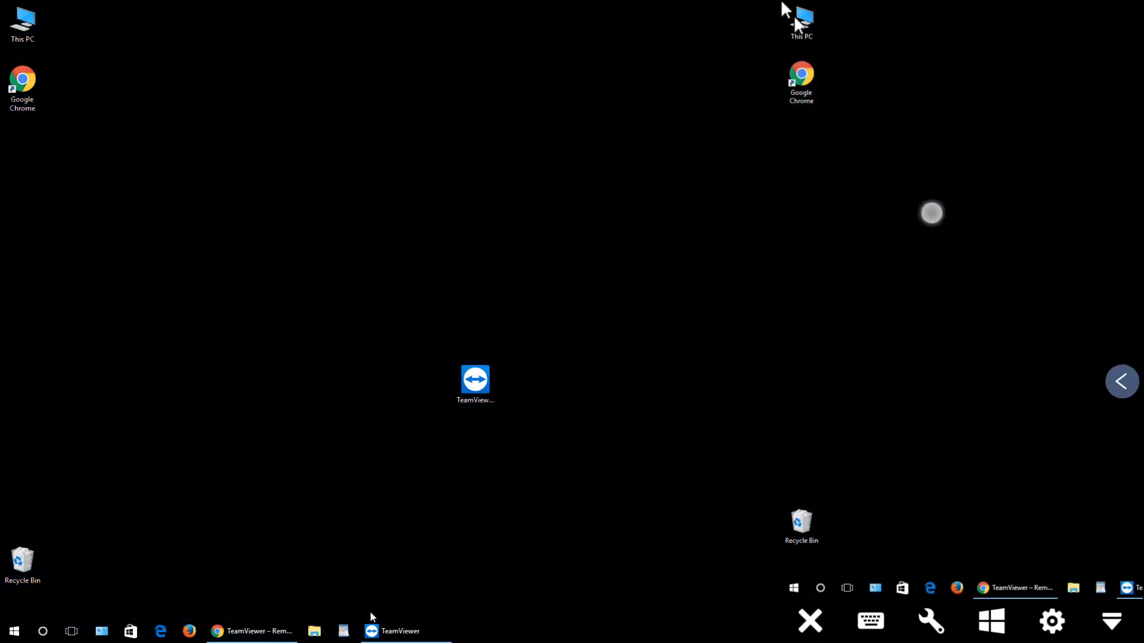
- Launch Google Chrome on the PC remotely, then close the TeamViewer connection
left_click(1122, 382)
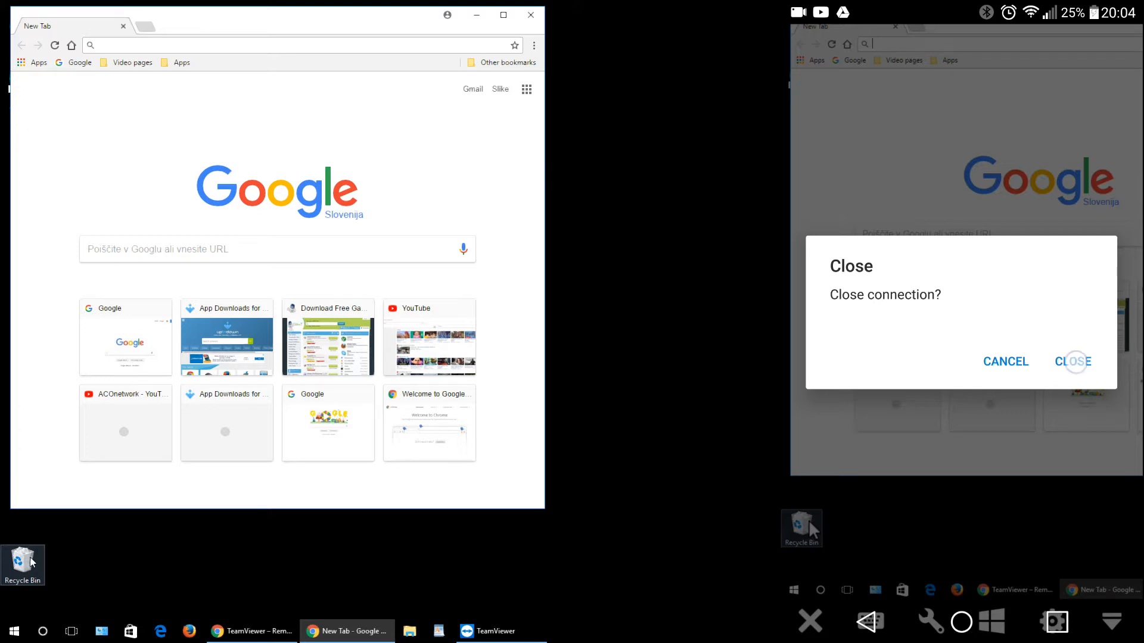
left_click(1072, 362)
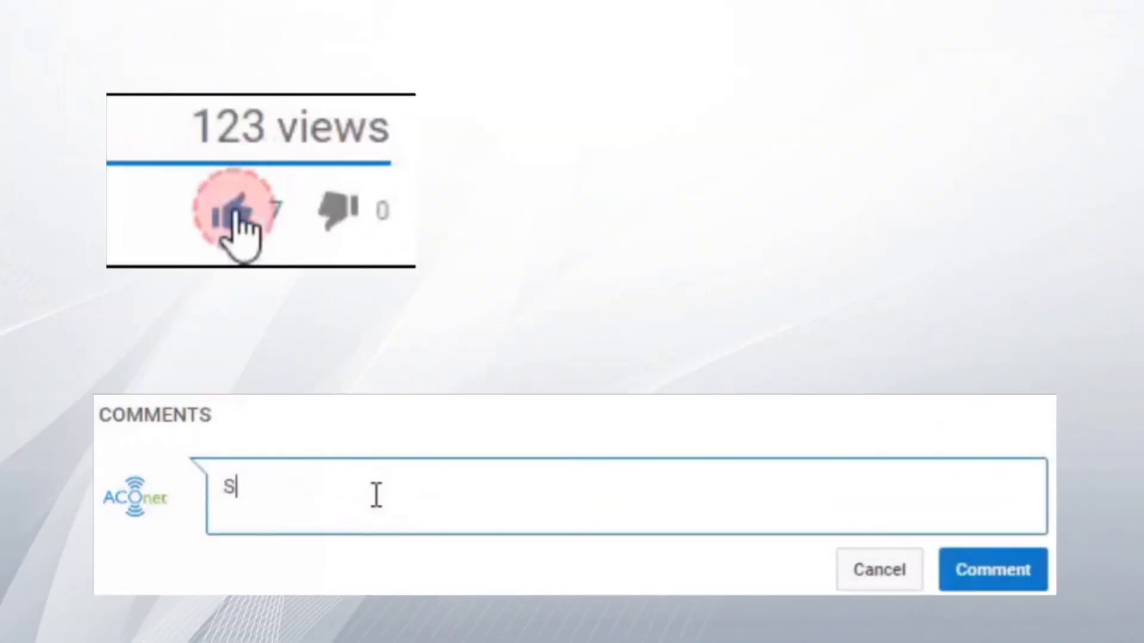
type("uper video, keep")
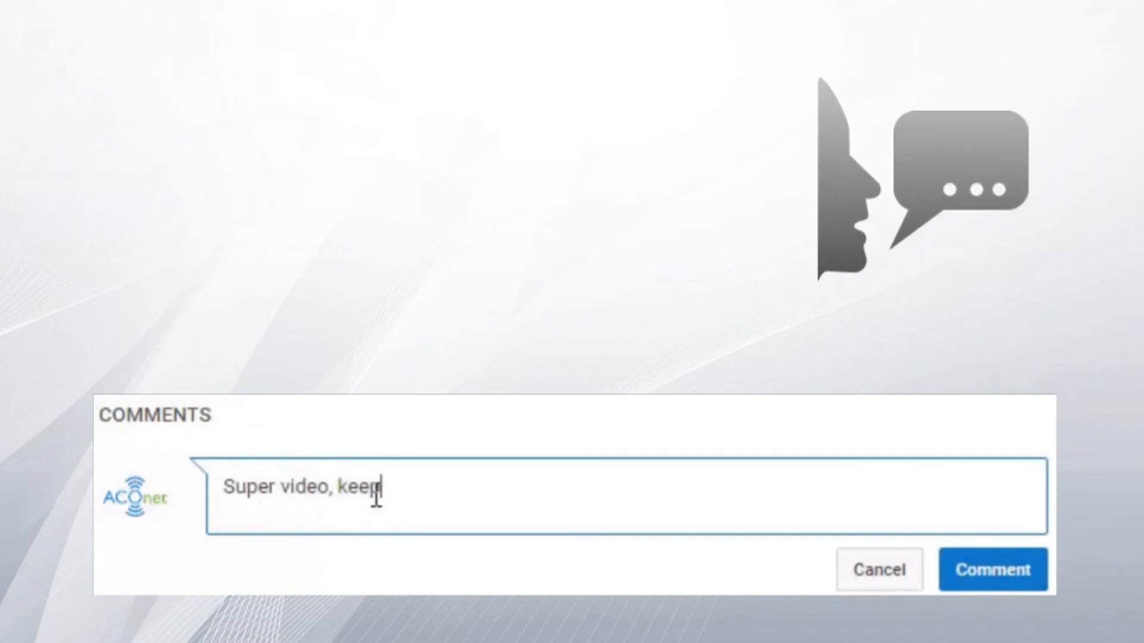
type("it up =)")
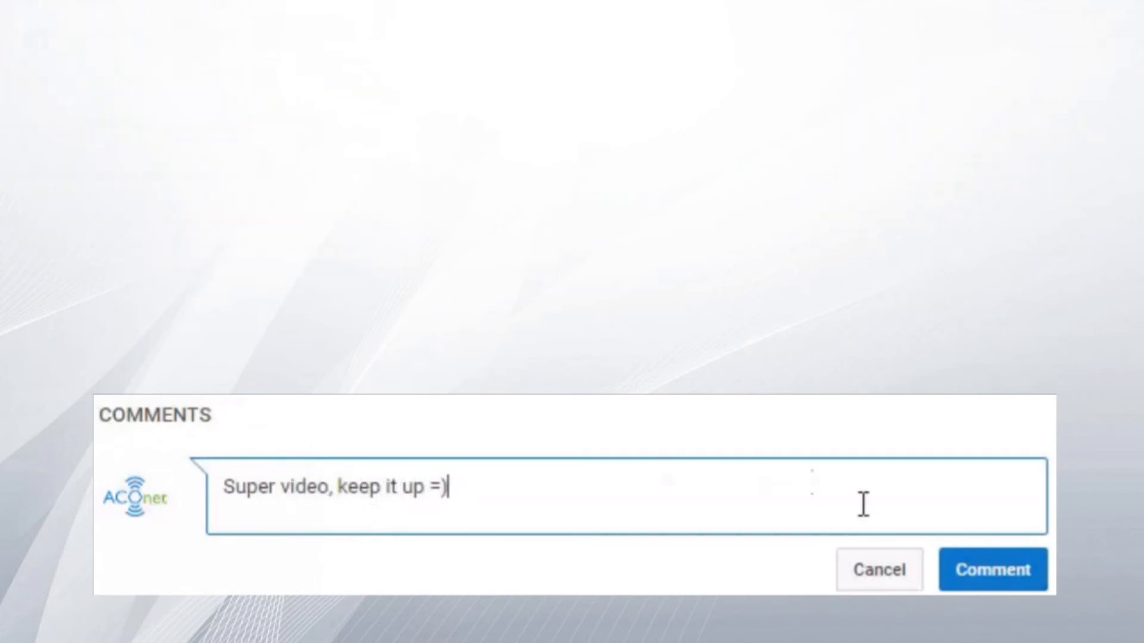